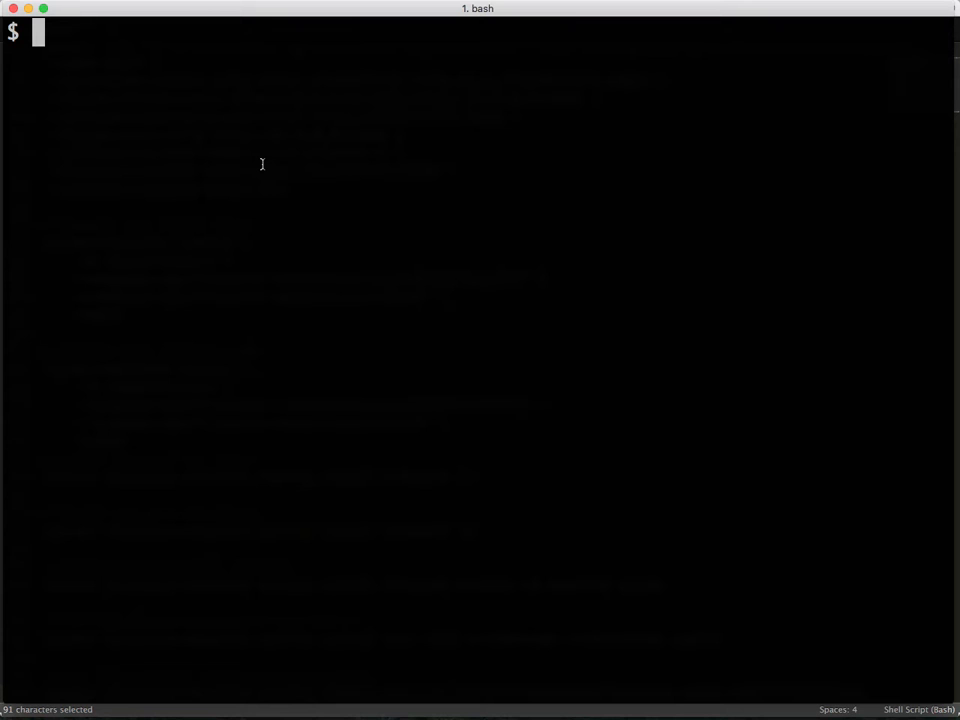
Check docker -v, docker-machine -v and docker-machine ls showing etcd, node1 and node2 running
text(docker -v)
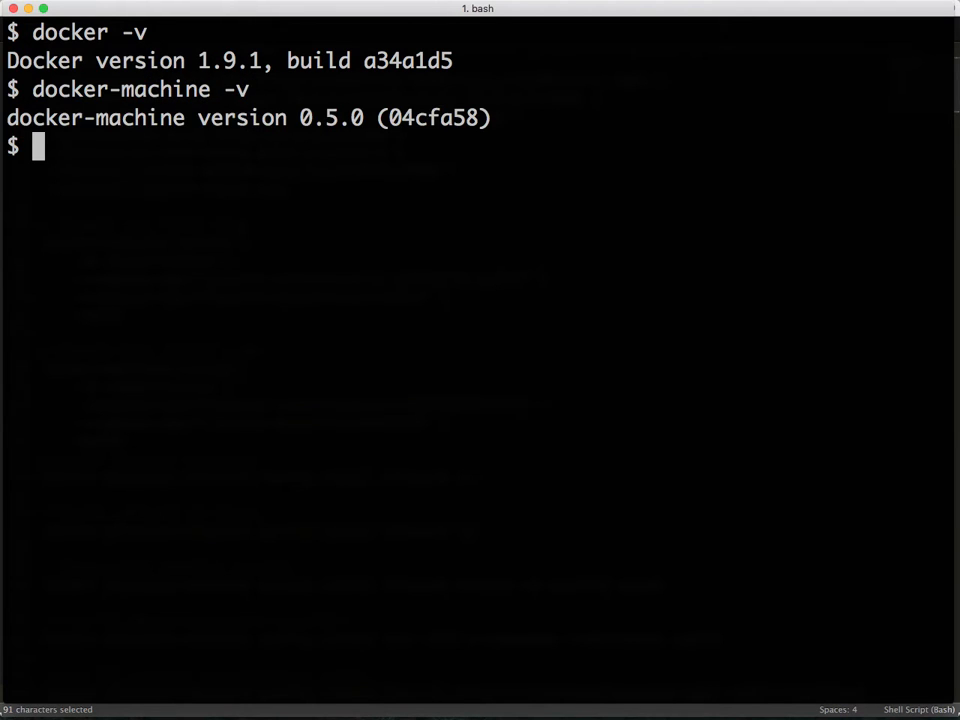
text(docke)
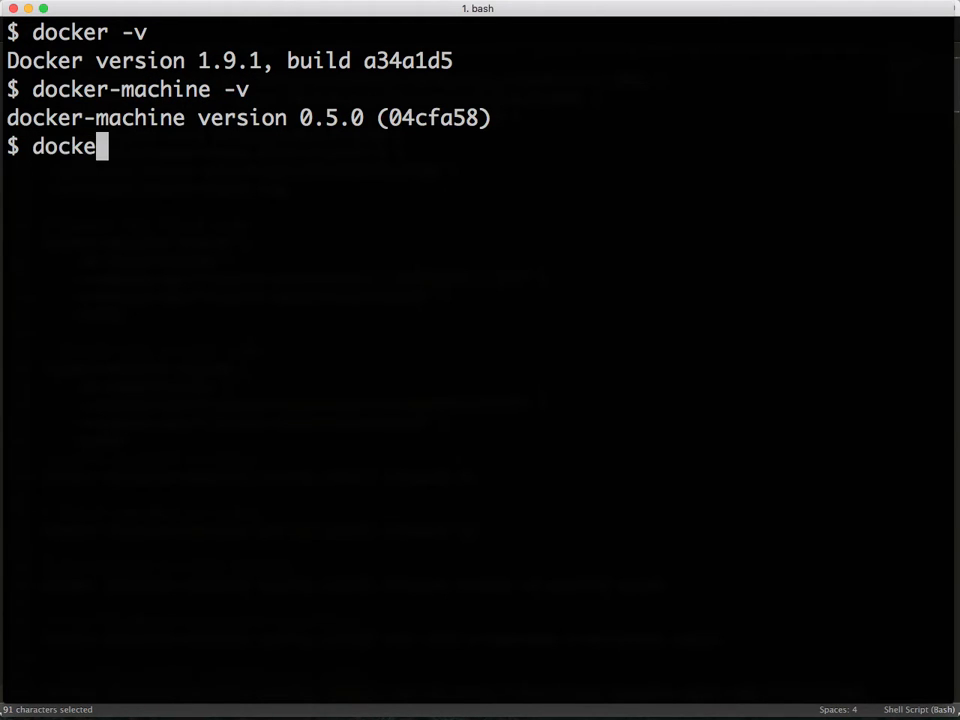
text(r-machine)
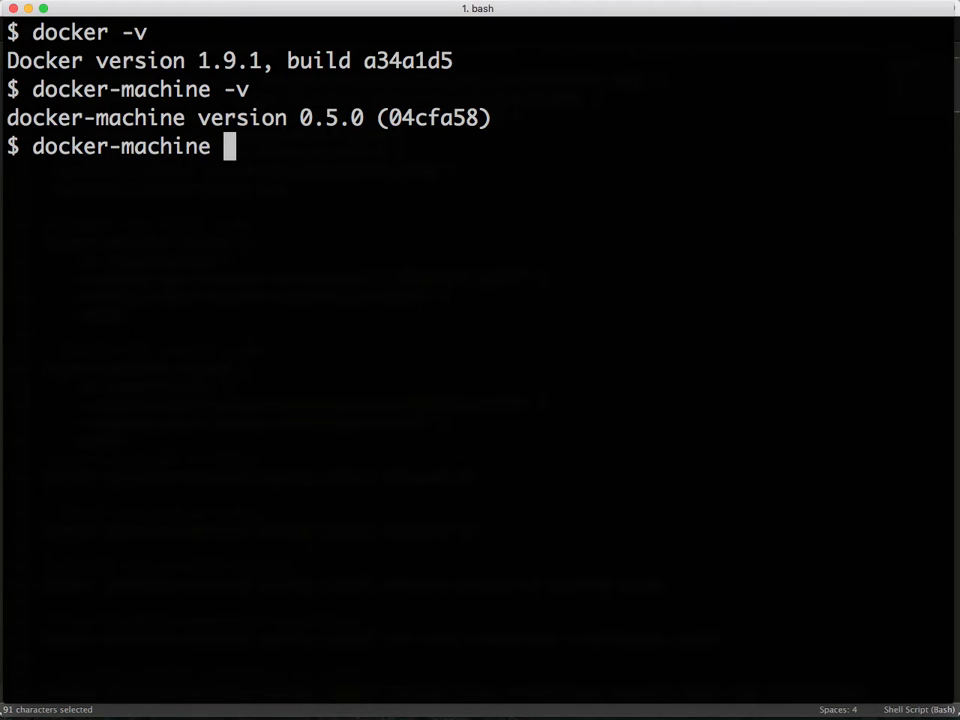
text(ls)
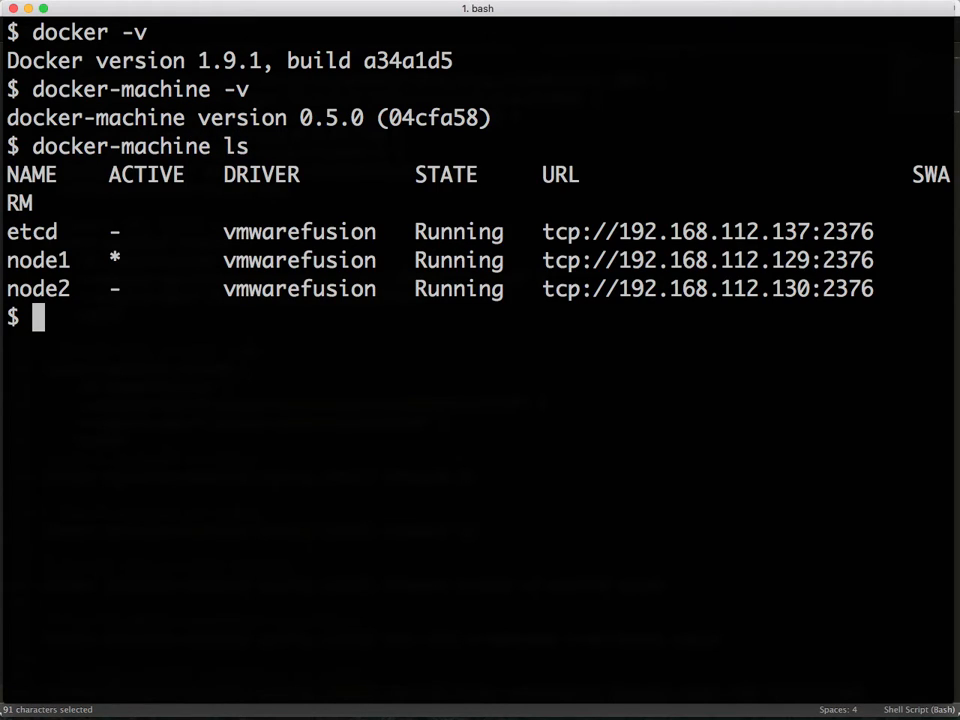
key(cmd+tab)
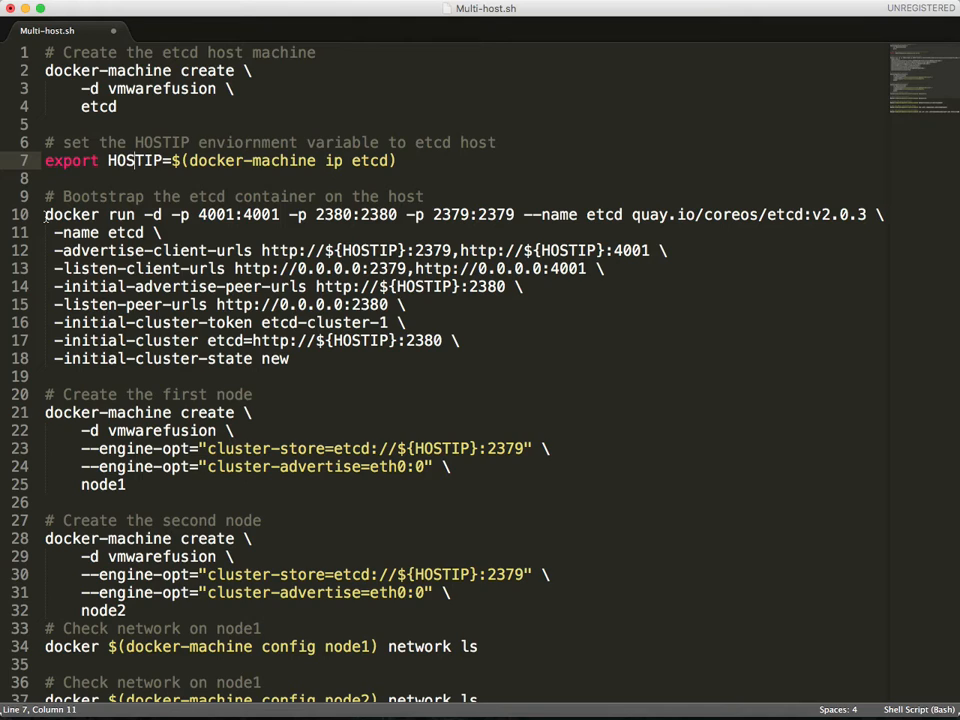
Copy the node1 'network ls' command from Multi-host.sh and return to the terminal
scroll(down, 3)
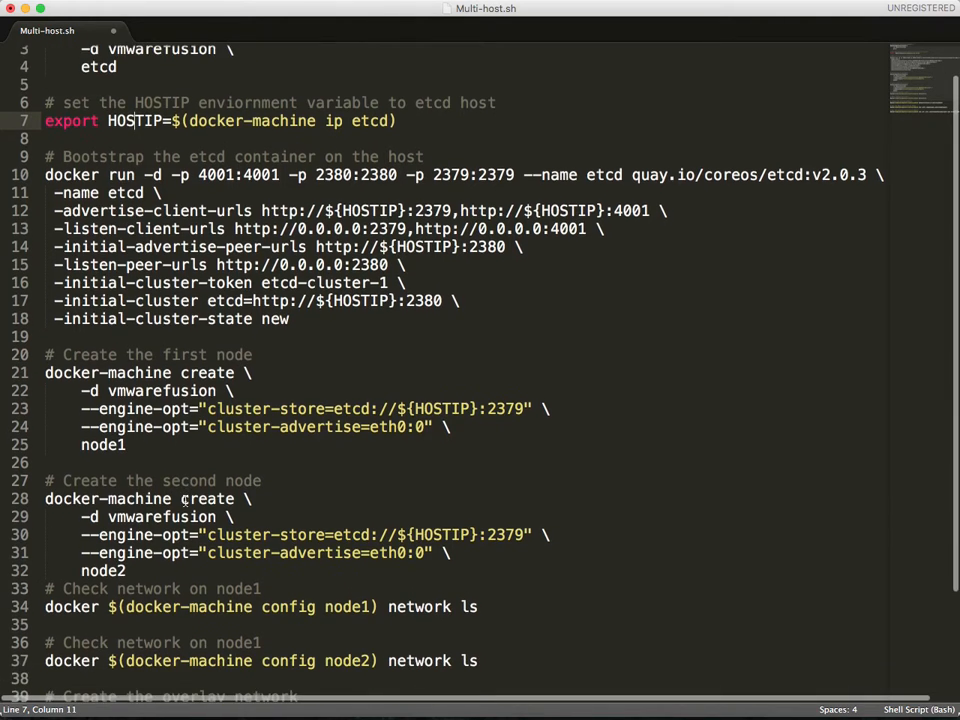
scroll(down, 3)
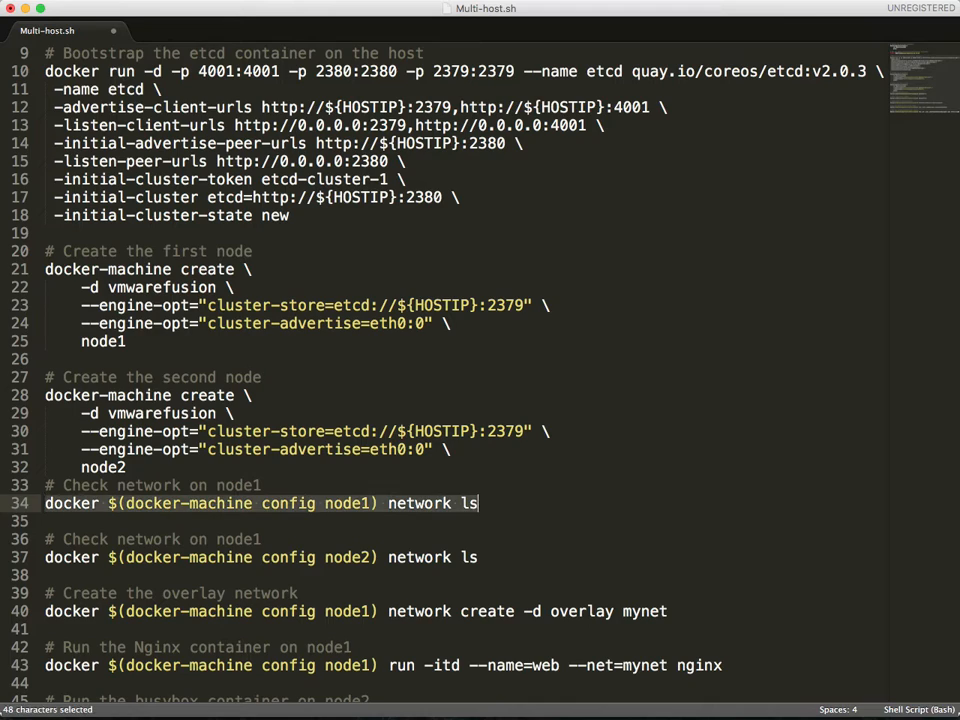
key(cmd+c)
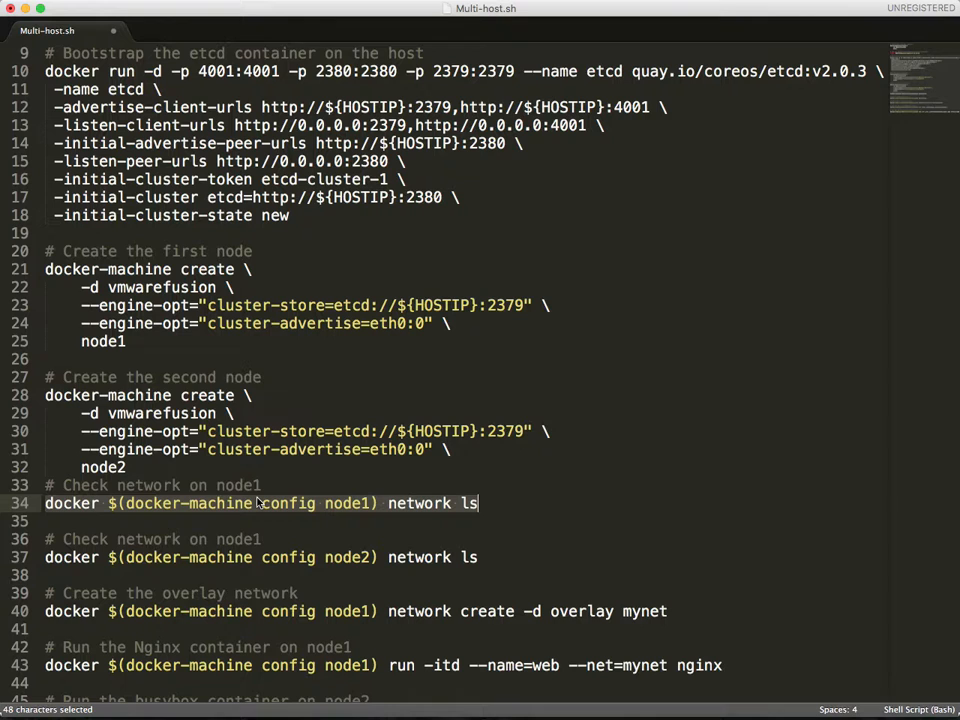
click(44, 612)
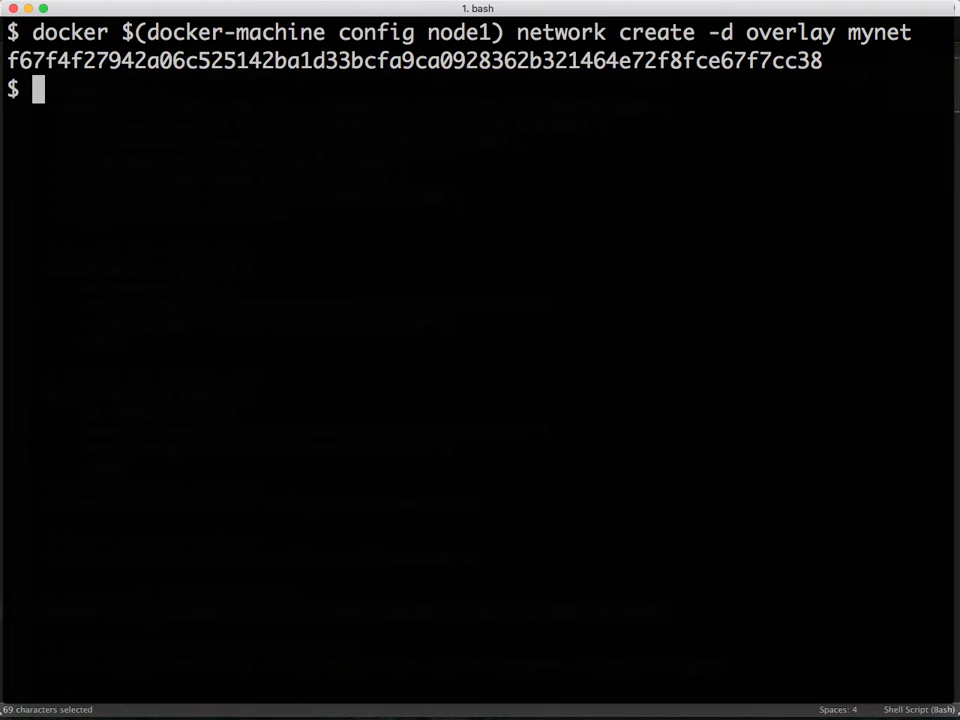
List networks on node1 with docker $(docker-machine config node1) network ls
text(docker $(docker-machine config node1) network ls)
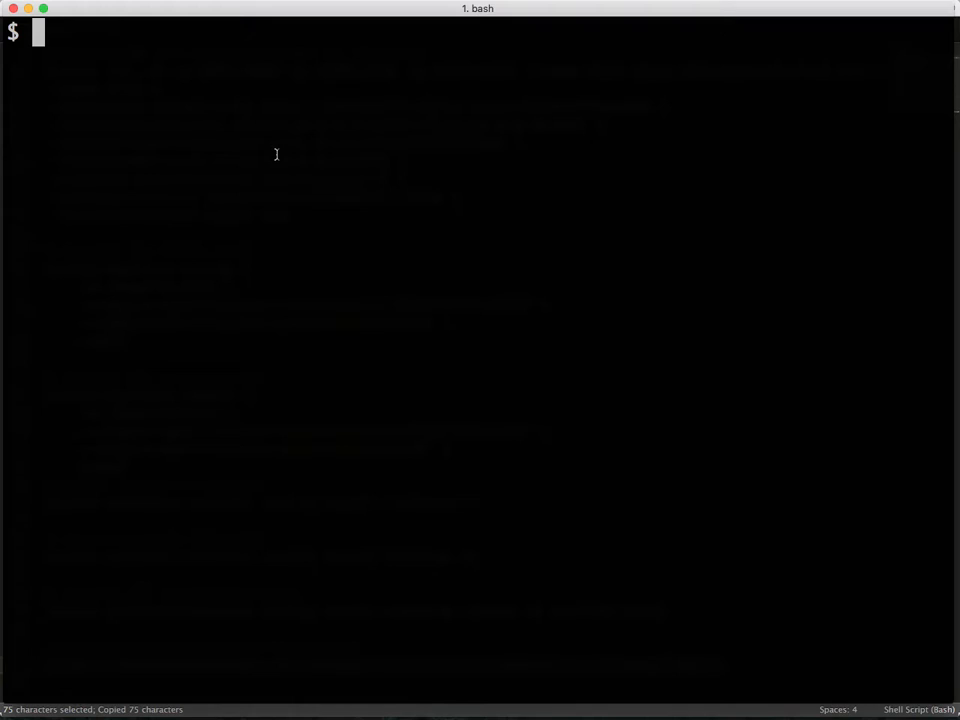
Run a detached nginx container named web on node1 with --net=mynet
text(docker $(docker-machine config node1) run -itd --name=web --net=mynet nginx)
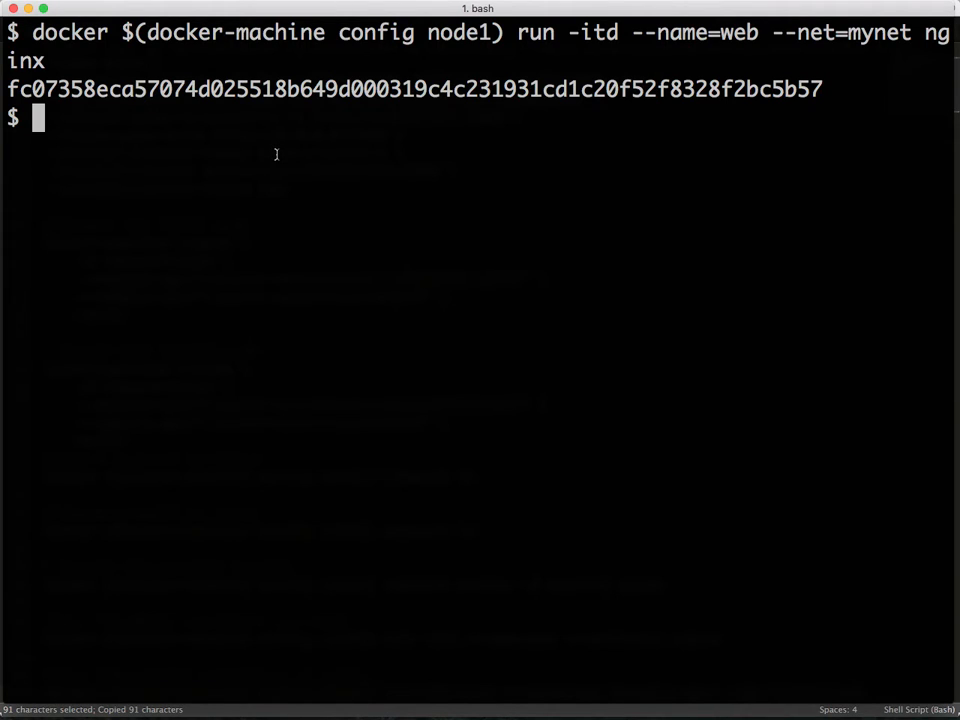
mouse_move(280, 158)
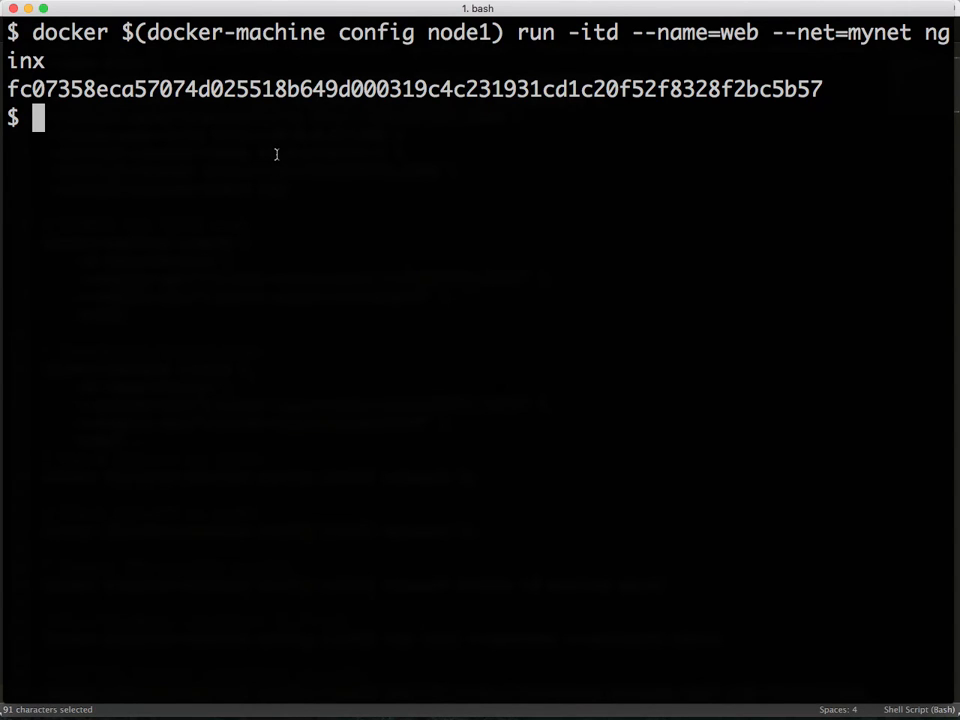
mouse_move(280, 158)
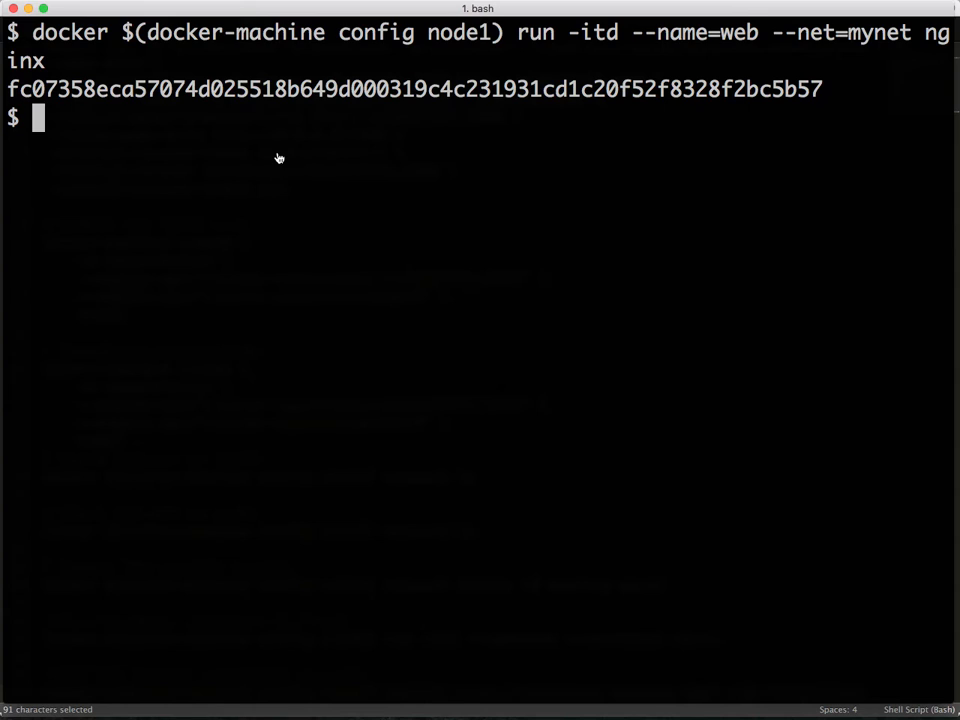
text(docker $(docker-machine config node2) run -it --rm --net=mynet busybox wget -q0- http://web)
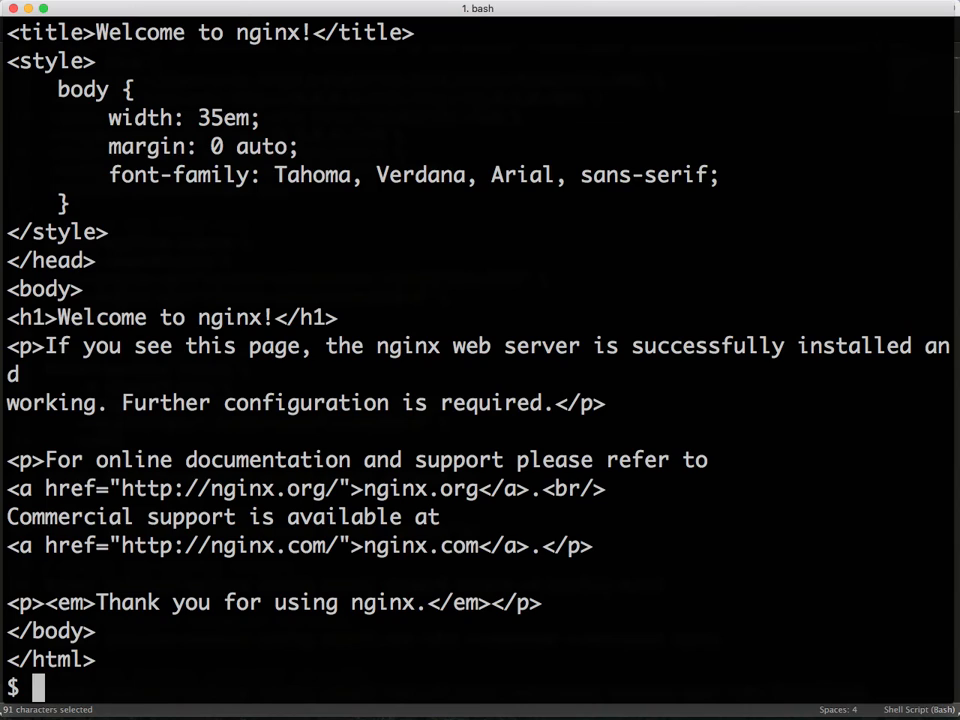
mouse_move(276, 256)
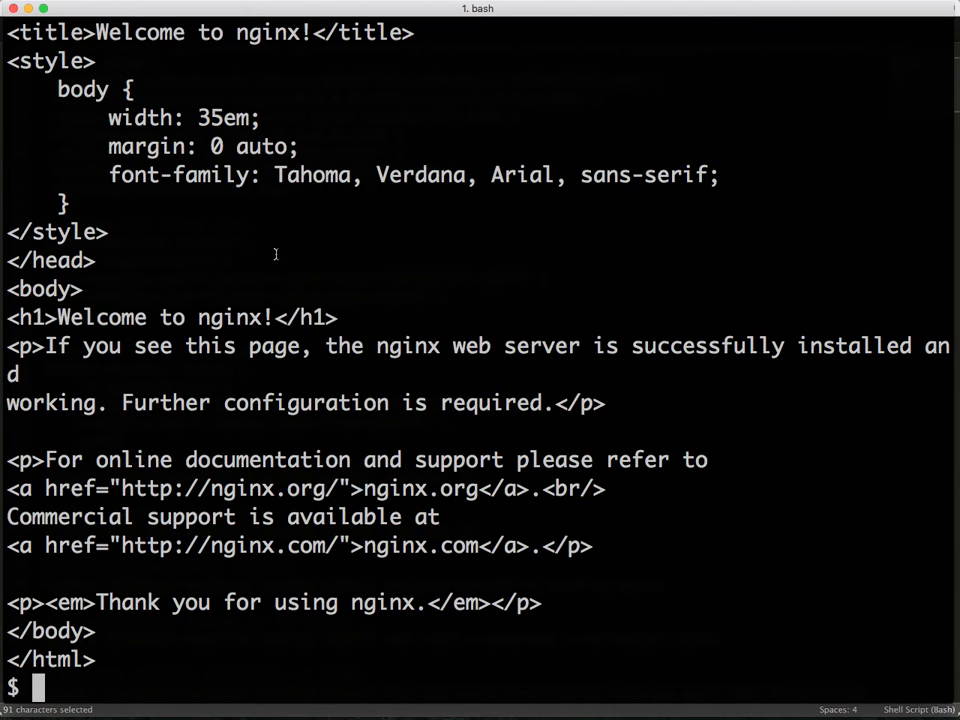
text(cle)
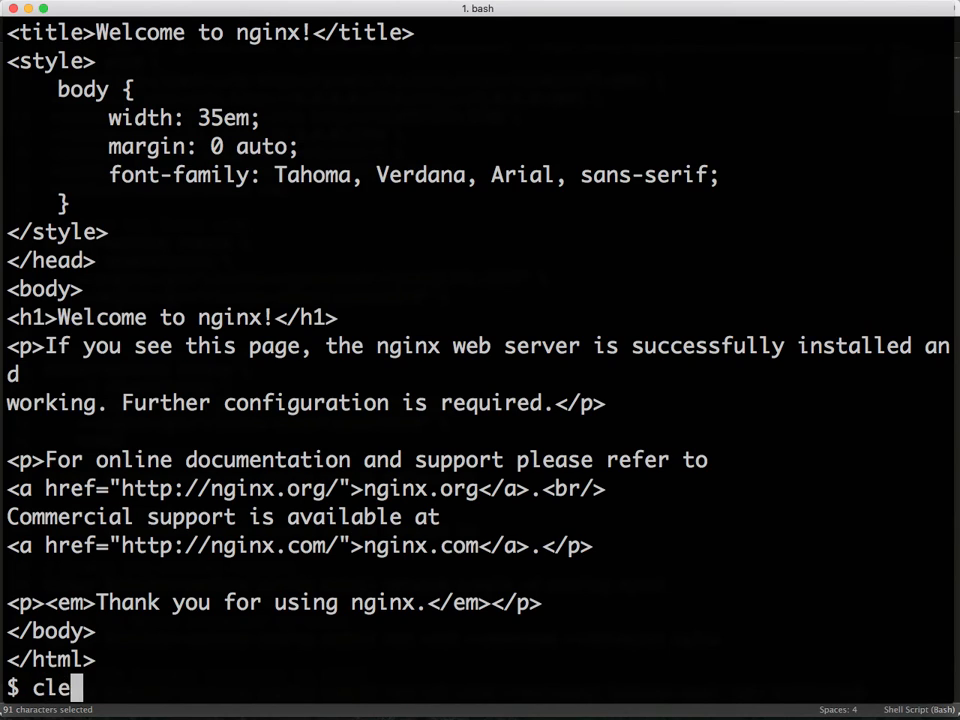